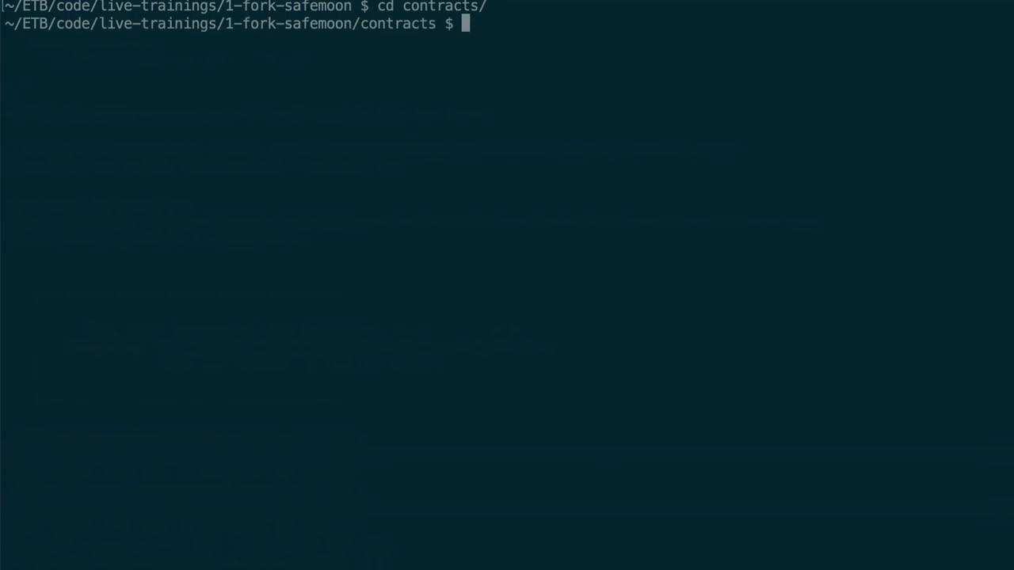
Launch Vim on SafemoonFork.sol from the contracts directory.
text(v)
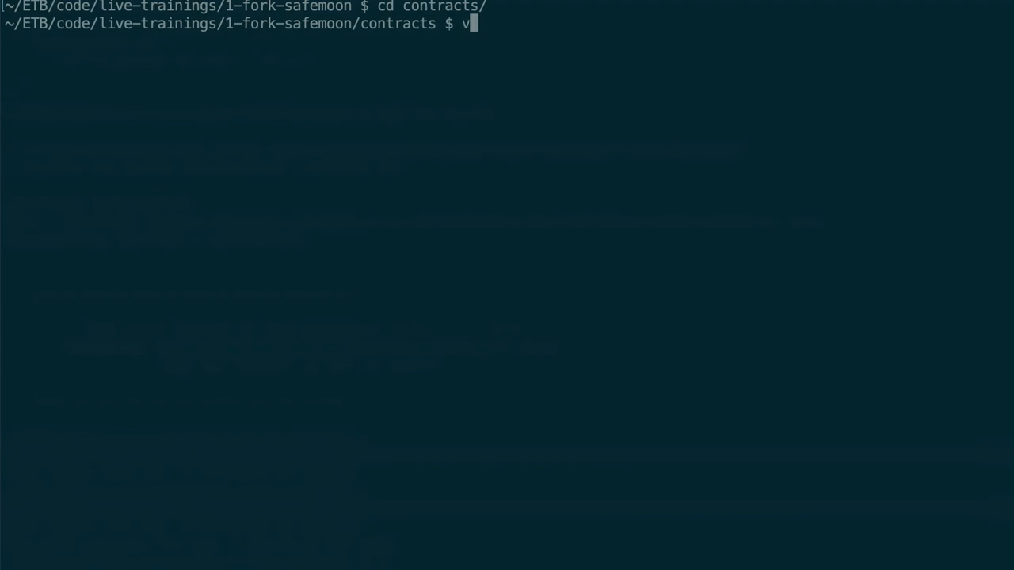
text(im)
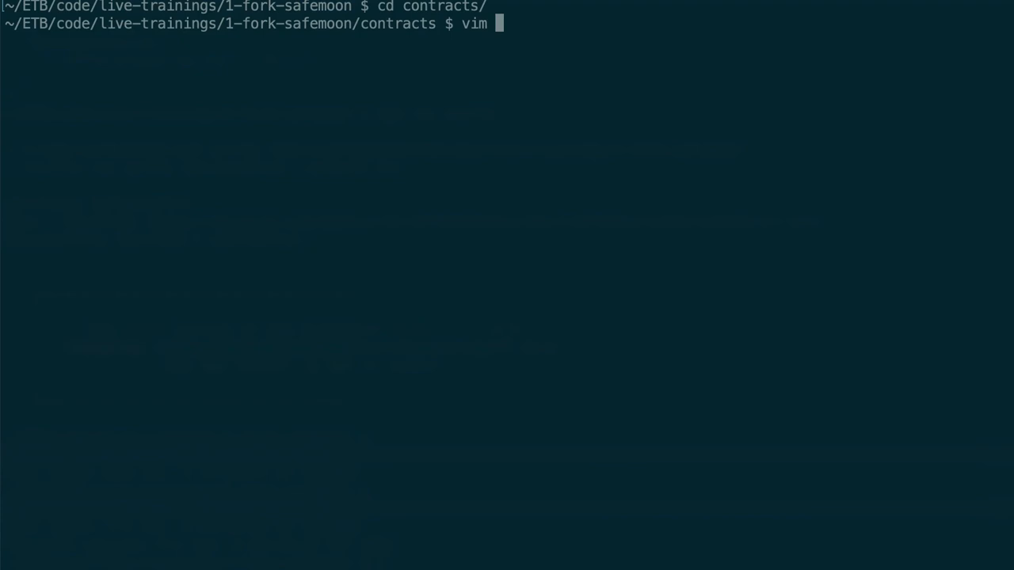
text(Saf)
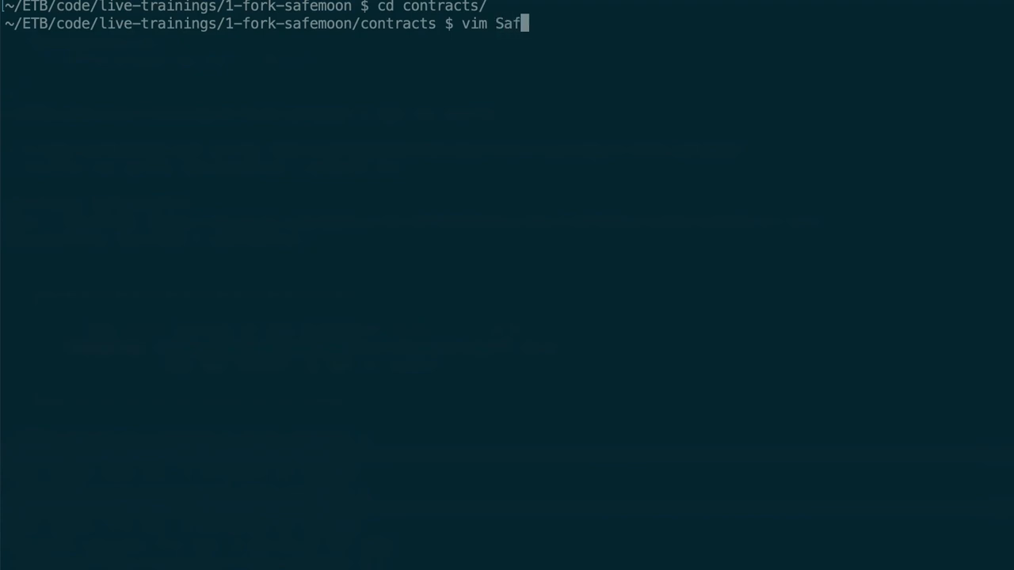
text(emoonFork.sol)
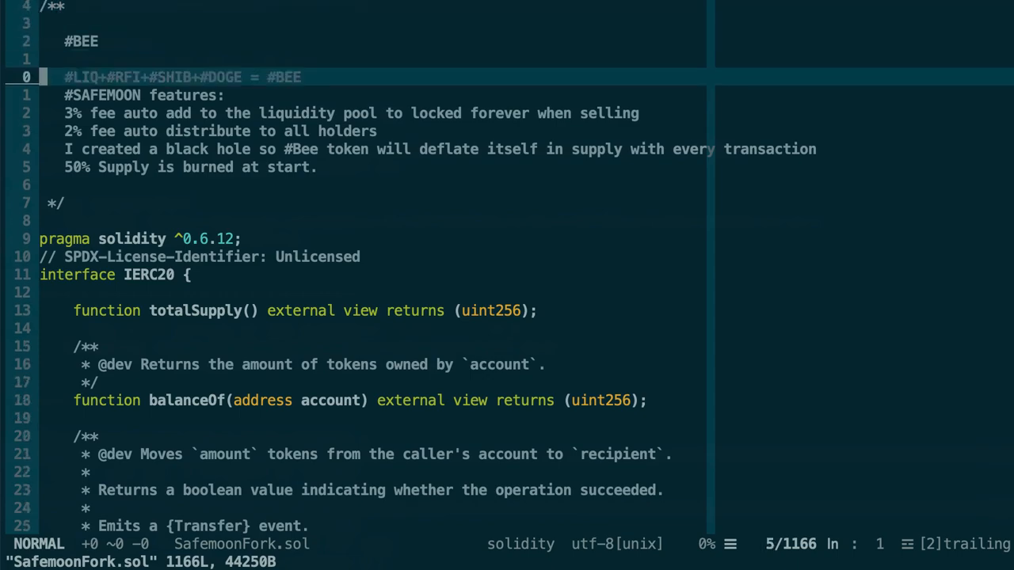
Scroll past the interfaces and libraries to the SafemoonFork state variables and _tTotal supply line.
scroll(down, 3)
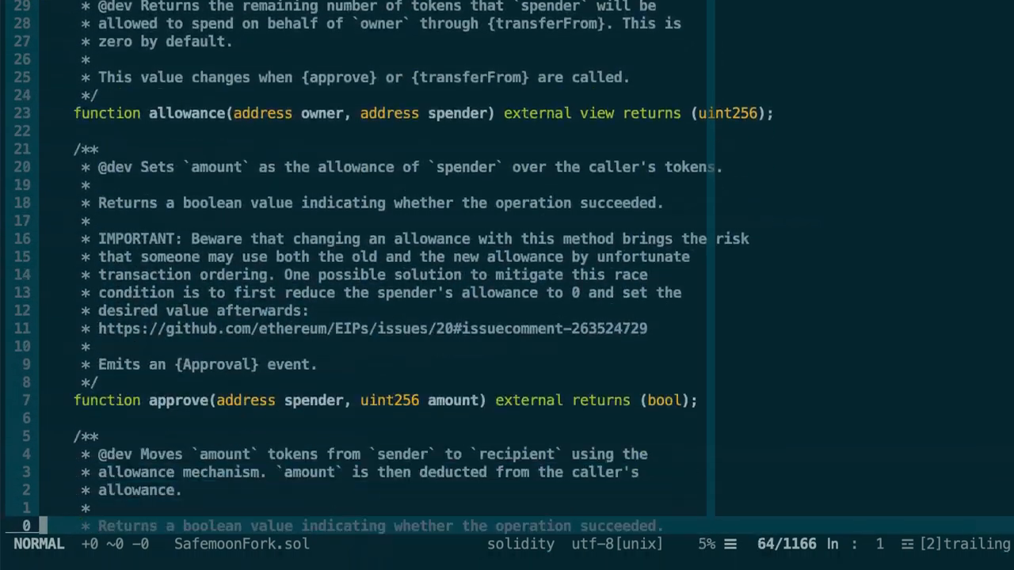
scroll(down, 3)
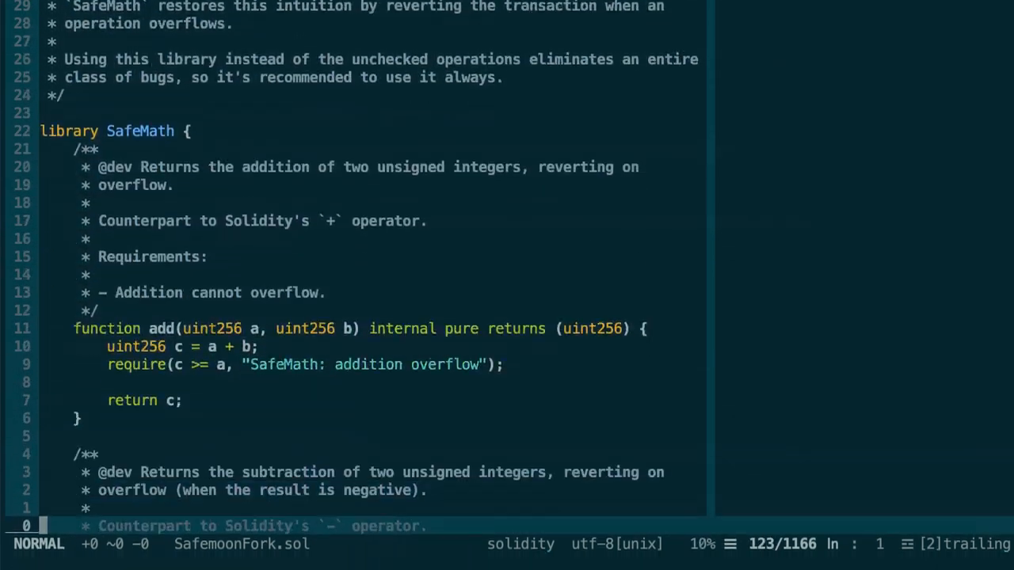
scroll(down, 3)
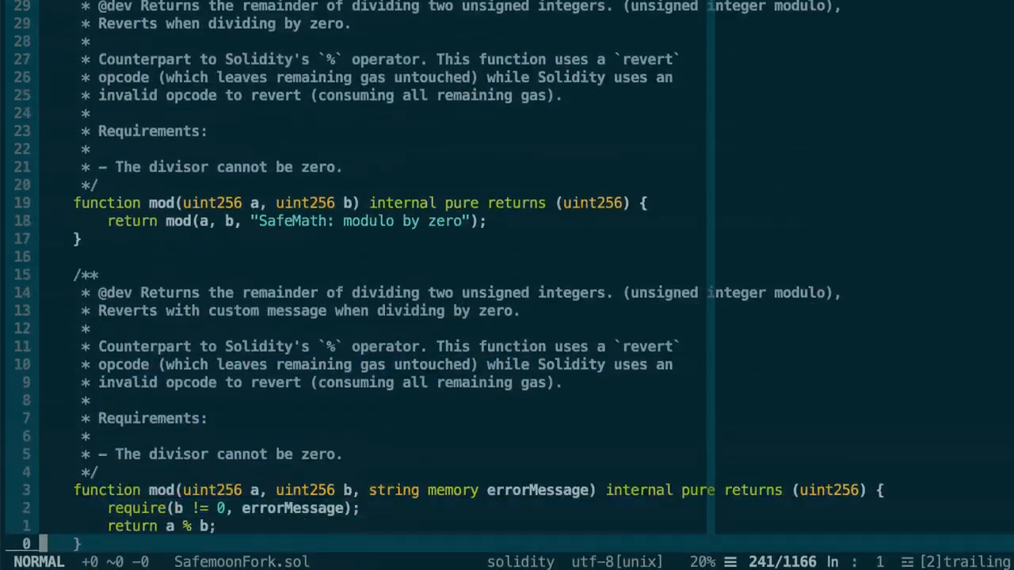
scroll(down, 3)
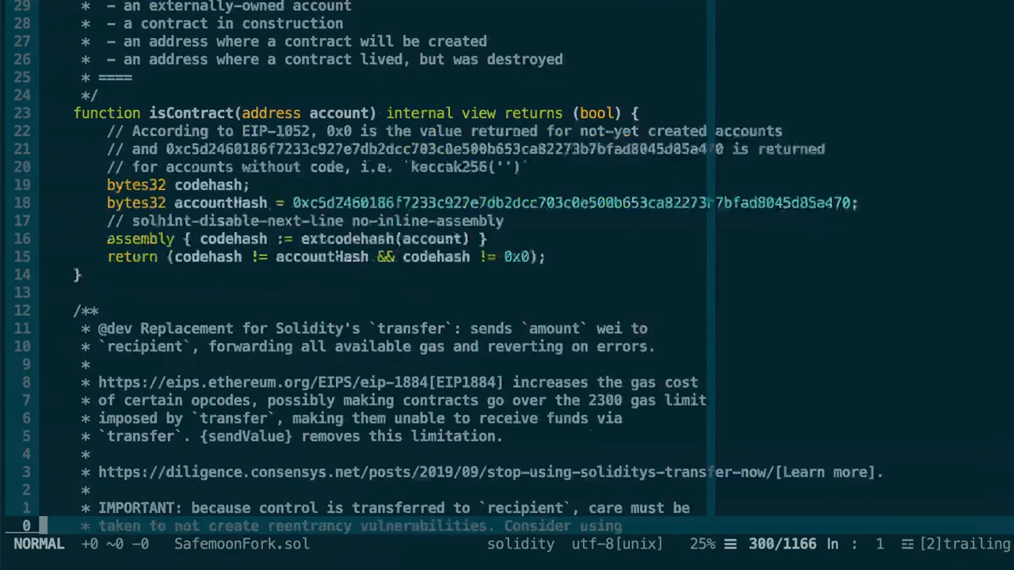
scroll(down, 3)
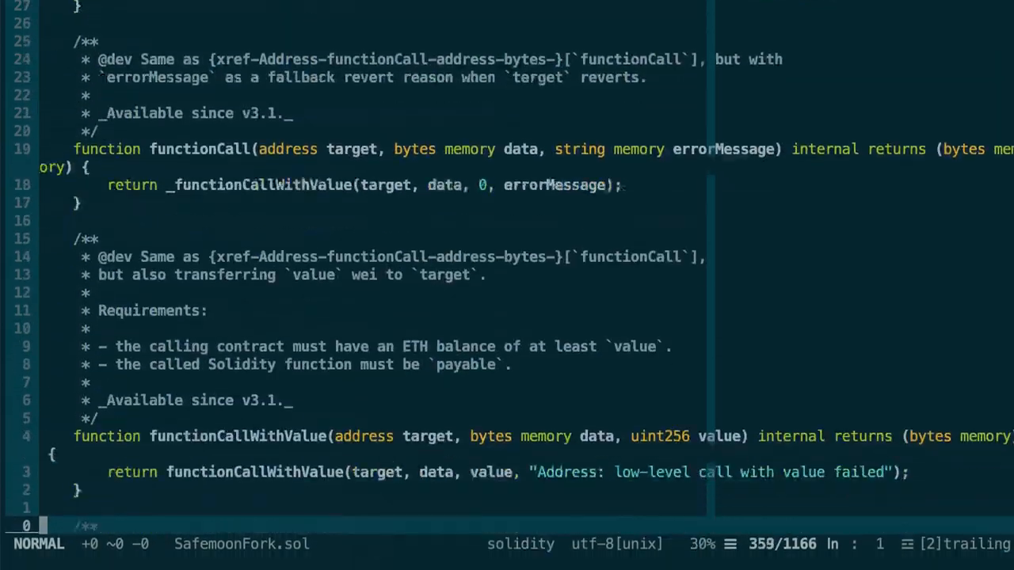
scroll(down, 3)
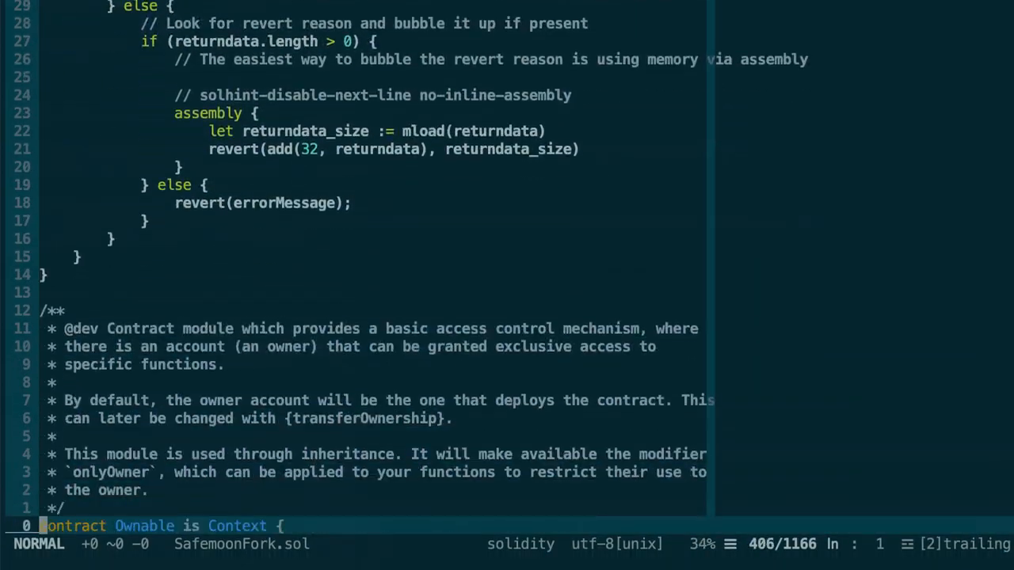
scroll(down, 3)
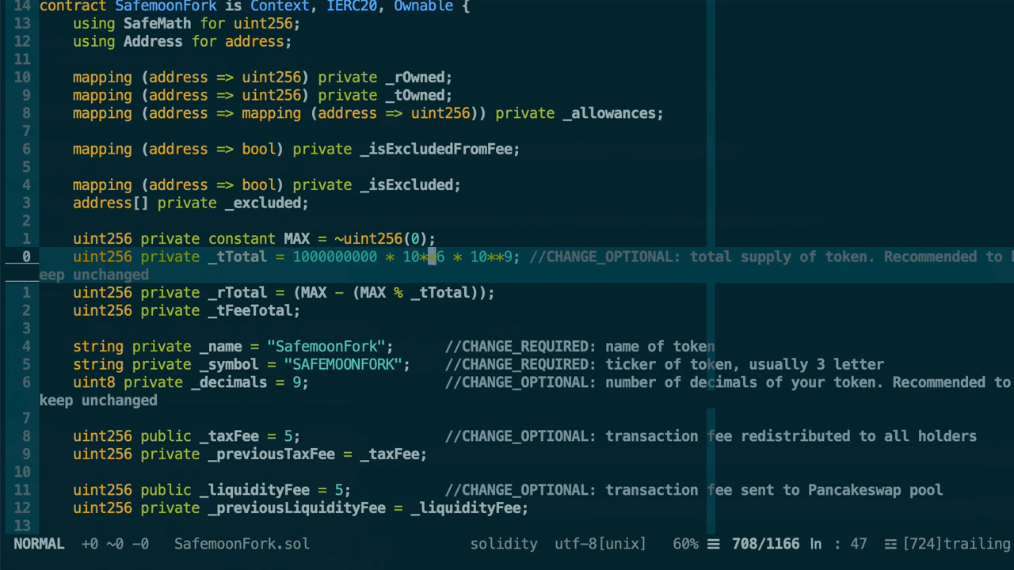
key(v)
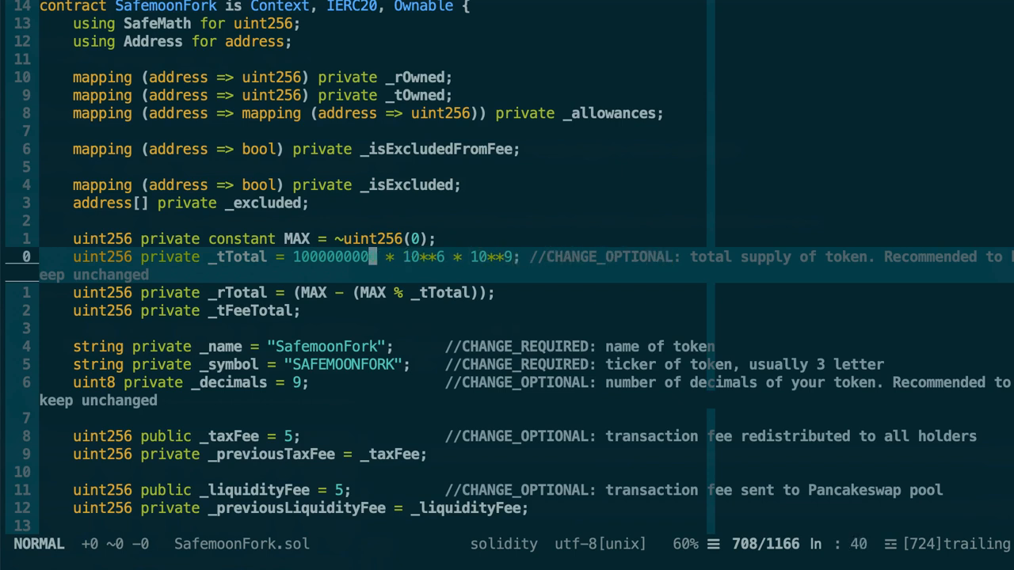
text(0)
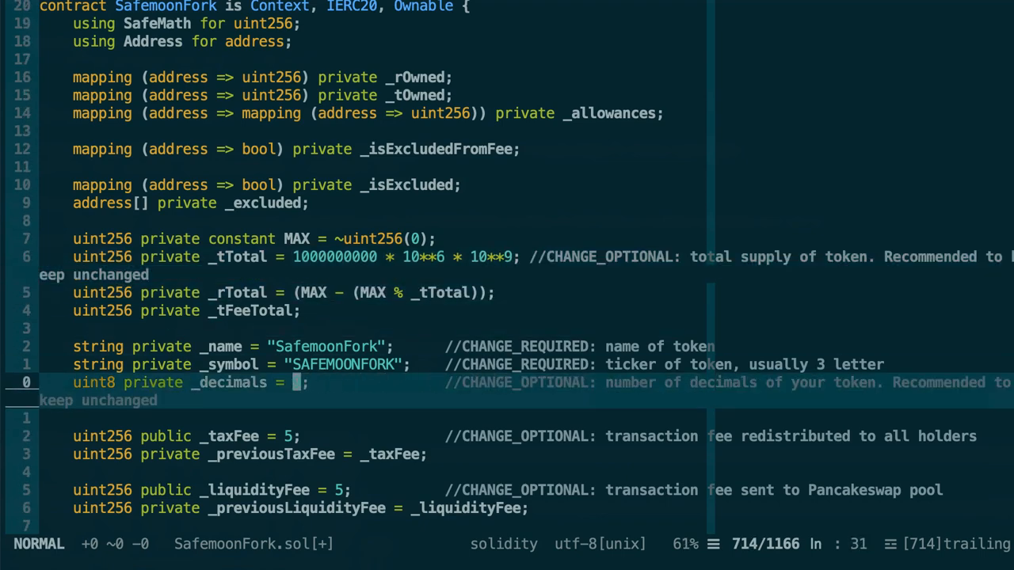
text(9)
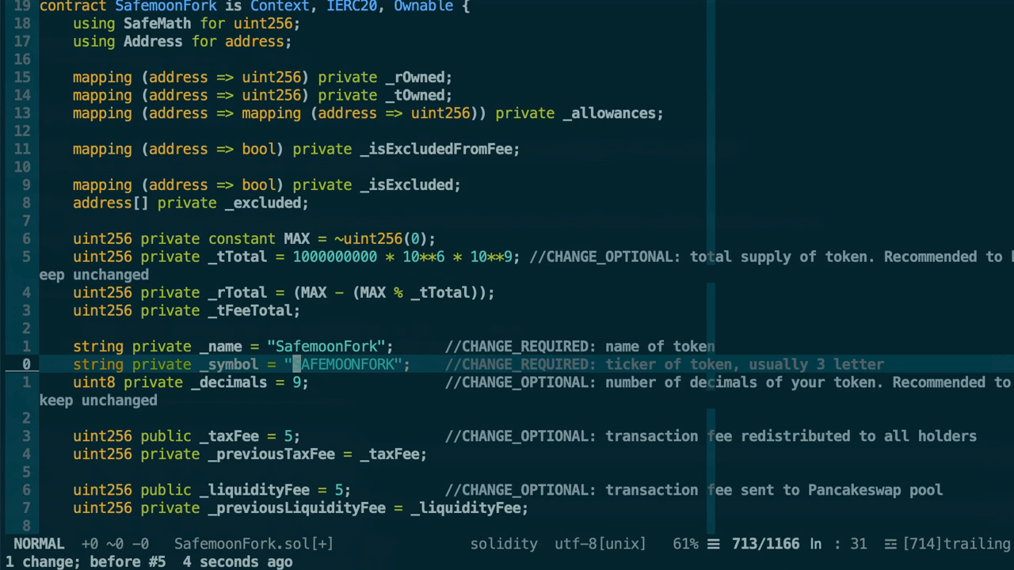
text(ABC)
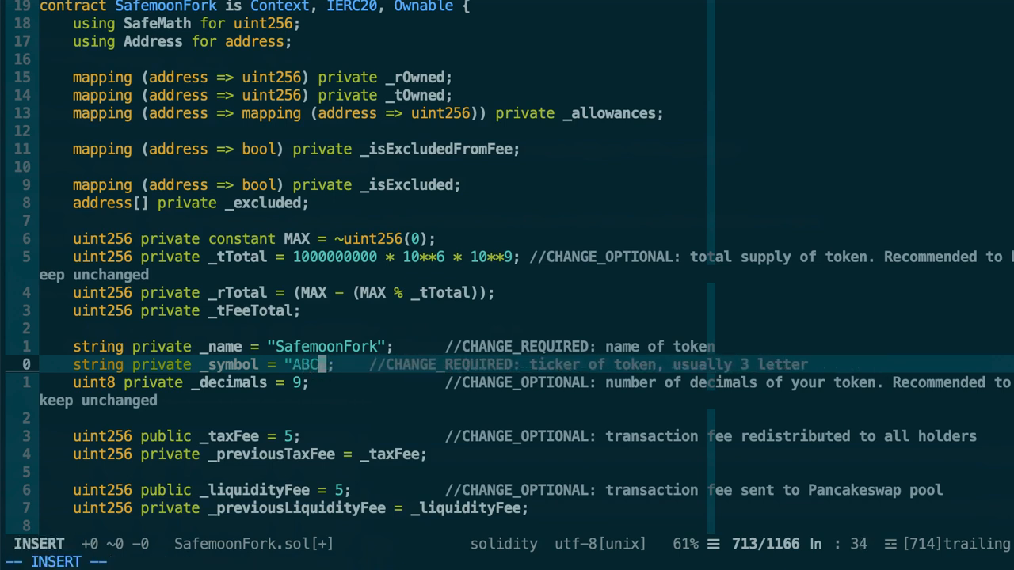
key(Escape)
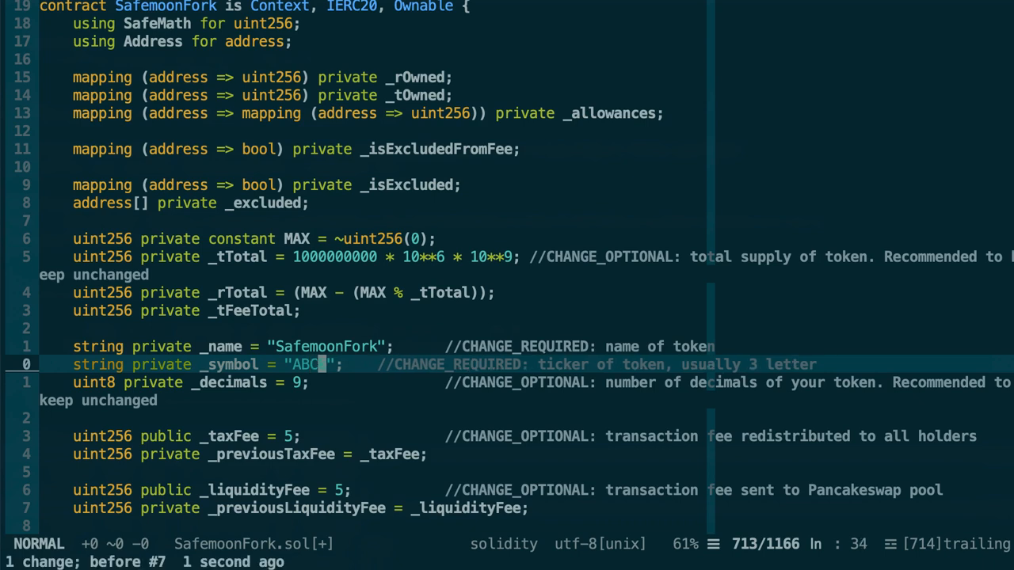
text(SAFEMOONFORK)
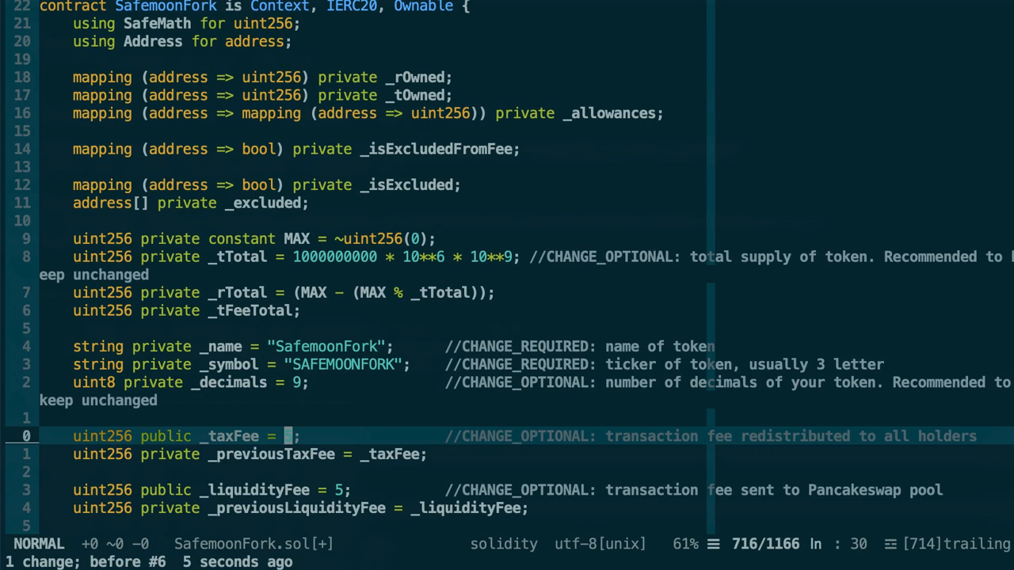
text(5)
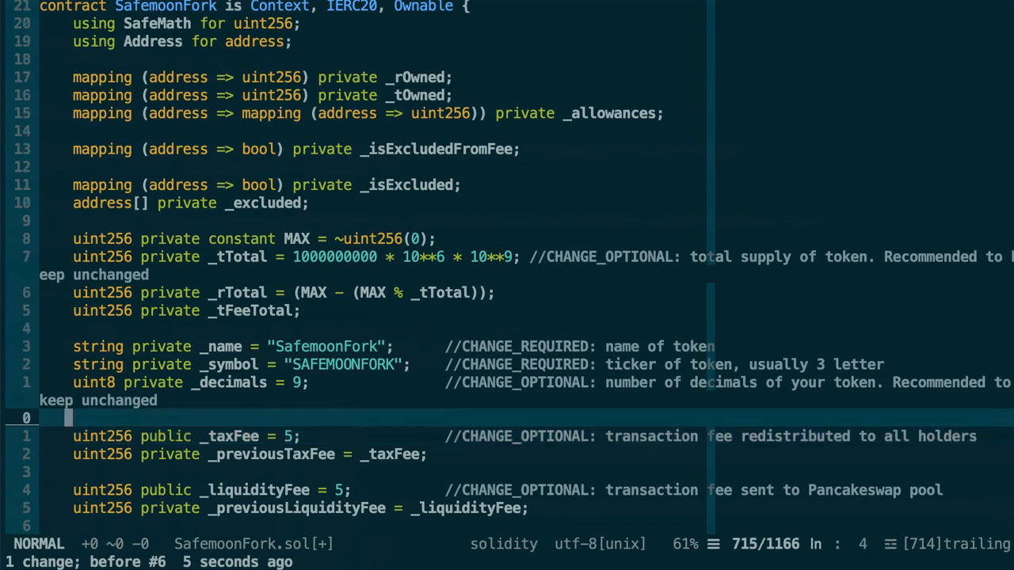
text(0)
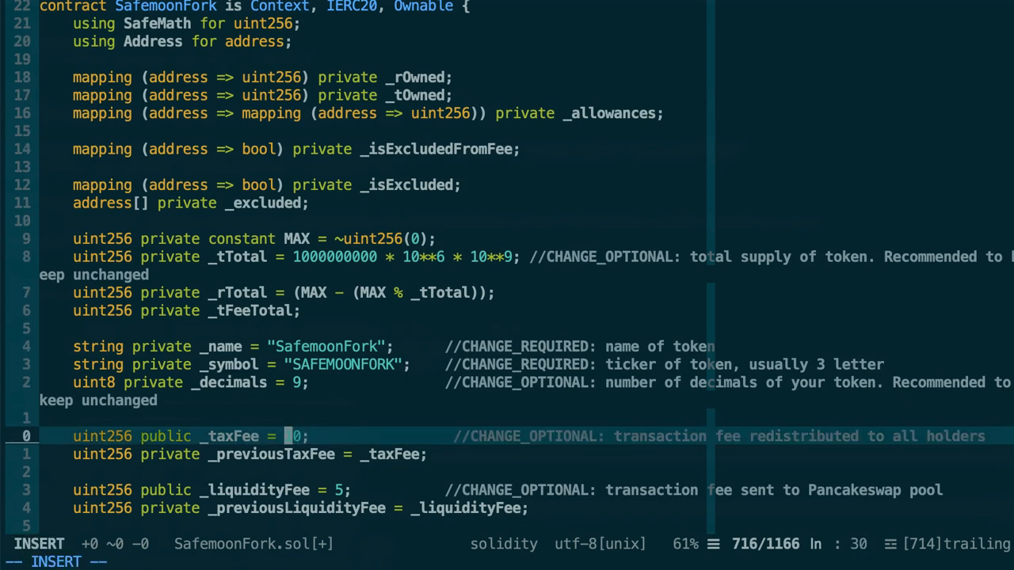
text(5)
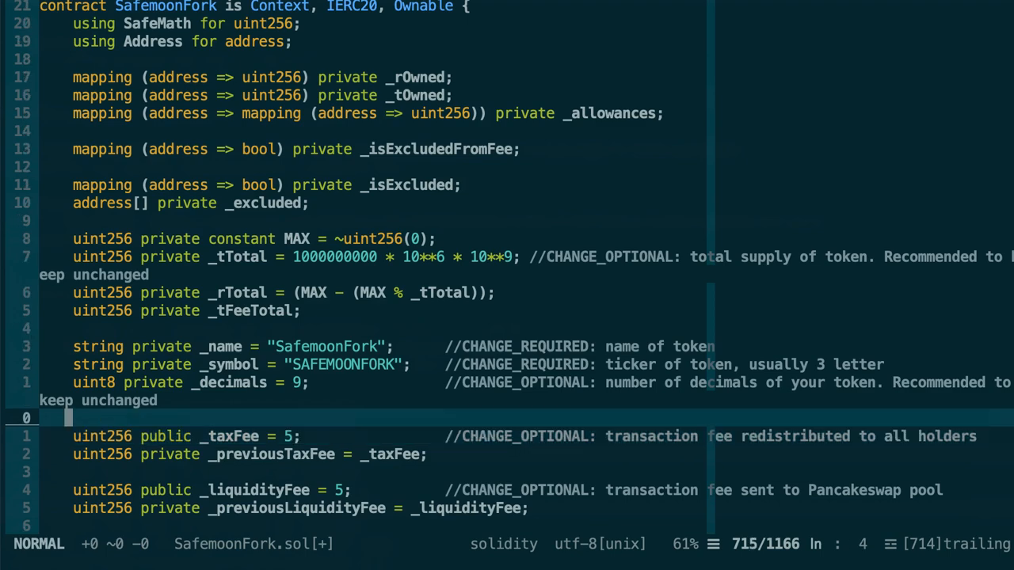
scroll(down, 3)
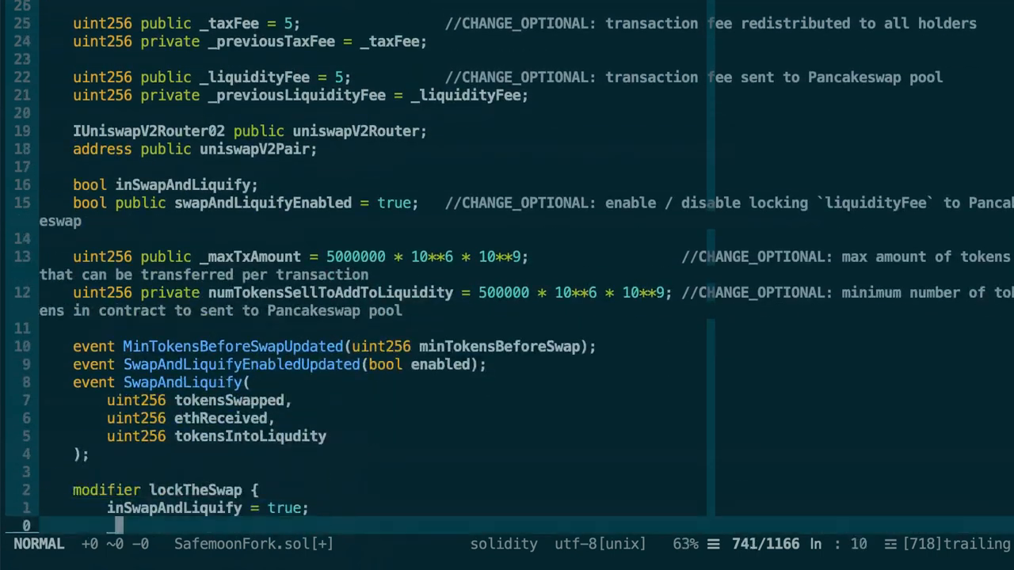
scroll(down, 3)
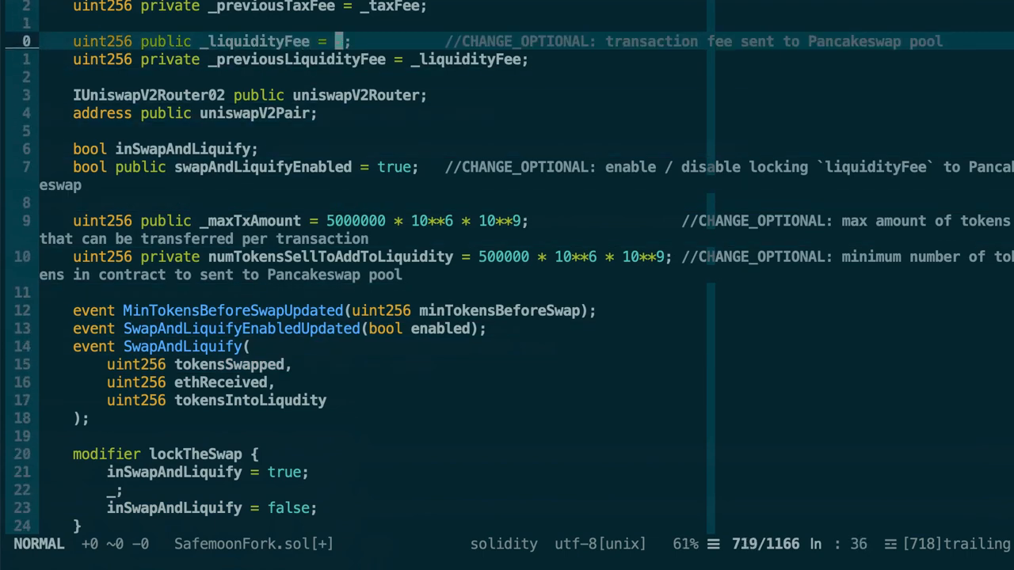
text(5)
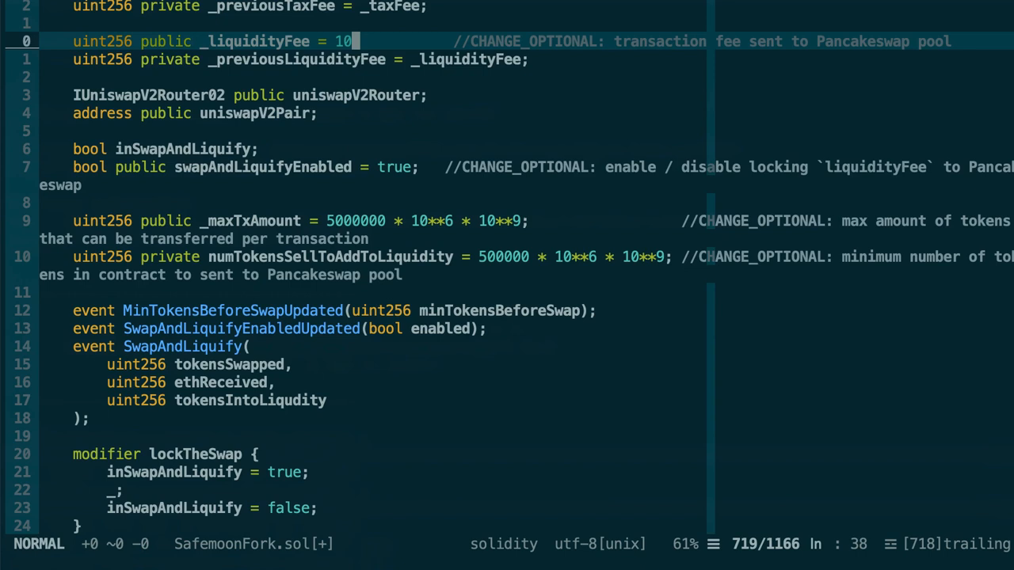
text(5)
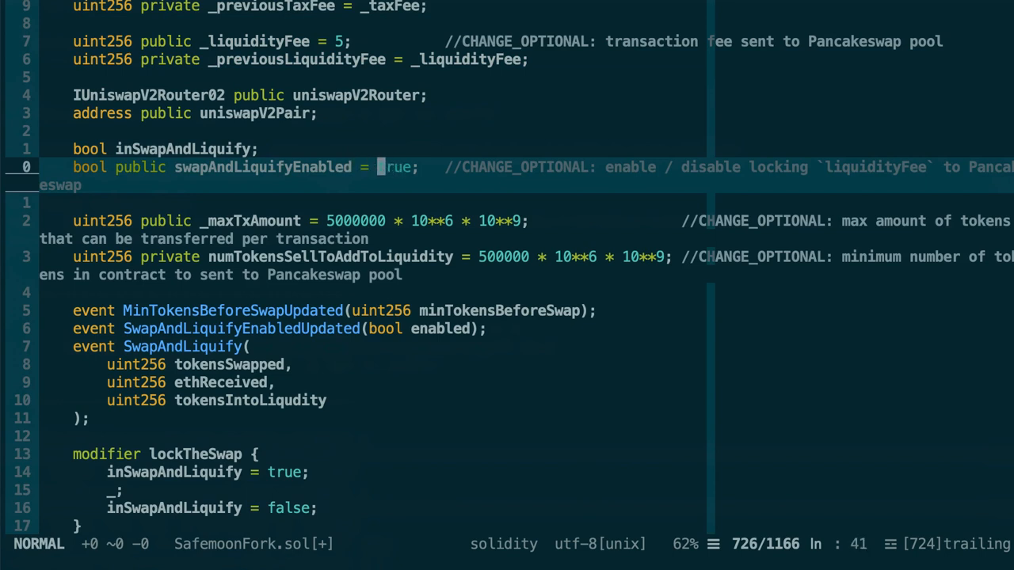
text(fal)
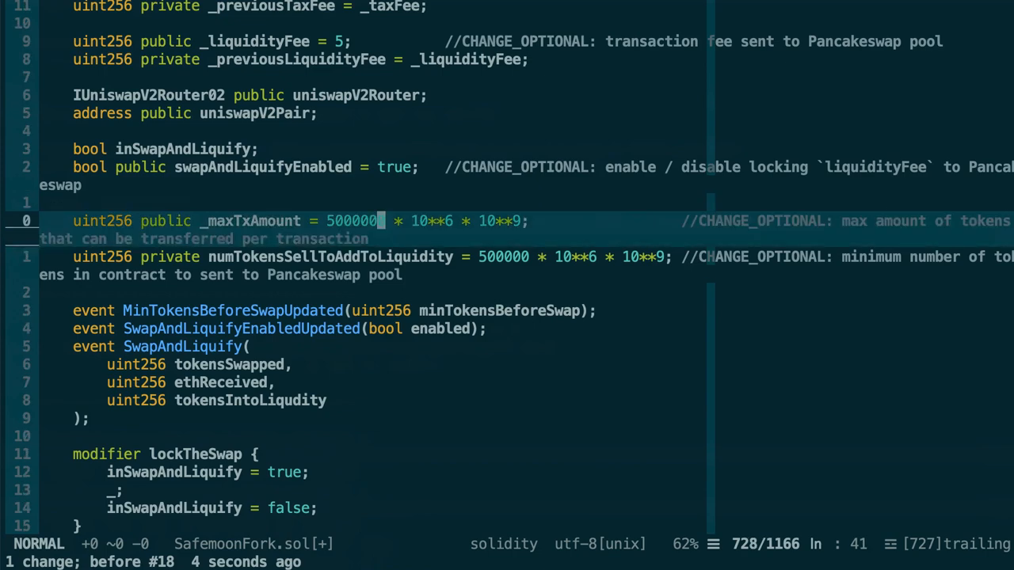
text(0)
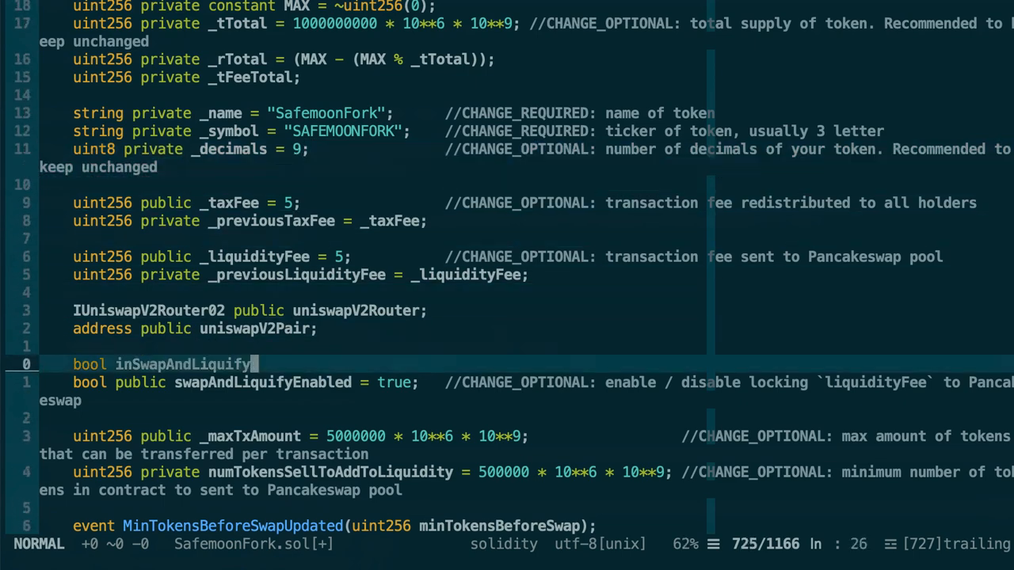
scroll(down, 3)
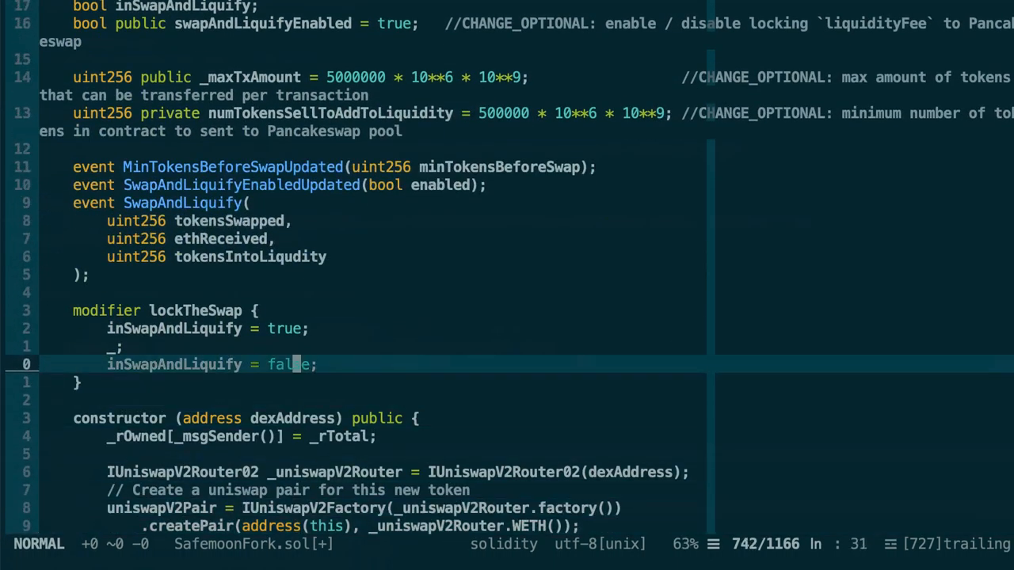